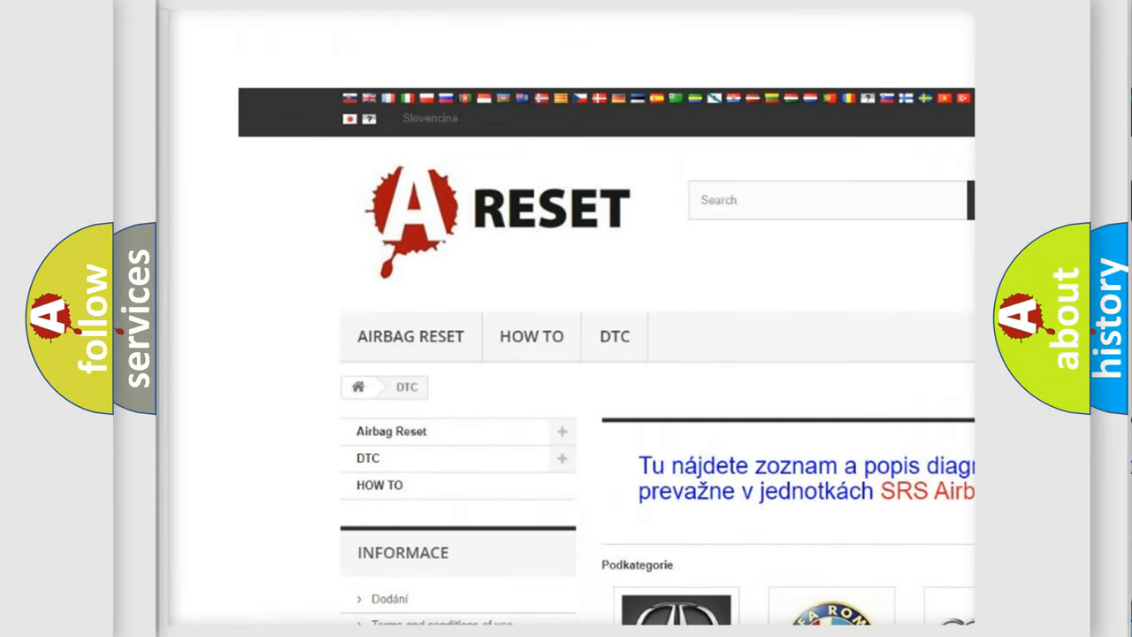
Step: Navigate from the DTC brand list to the Saturn listing showing codes like B0001:13 and B1381
{"action": "scroll", "scroll_direction": "down", "scroll_amount": 3}
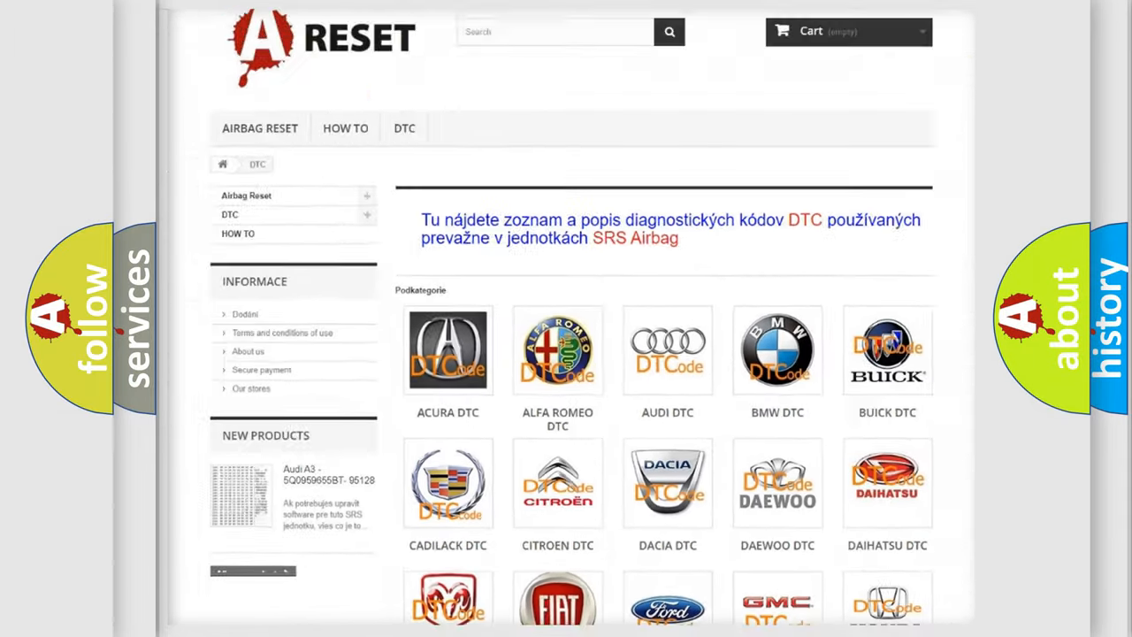
{"action": "scroll", "scroll_direction": "down", "scroll_amount": 3}
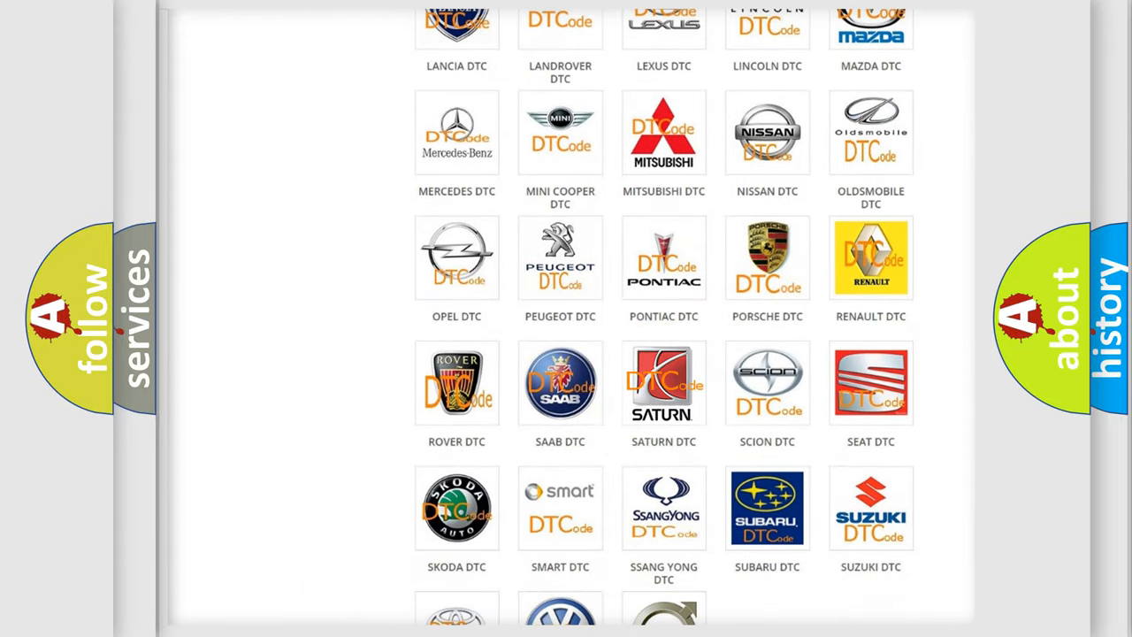
{"action": "left_click", "coordinate": [663, 382]}
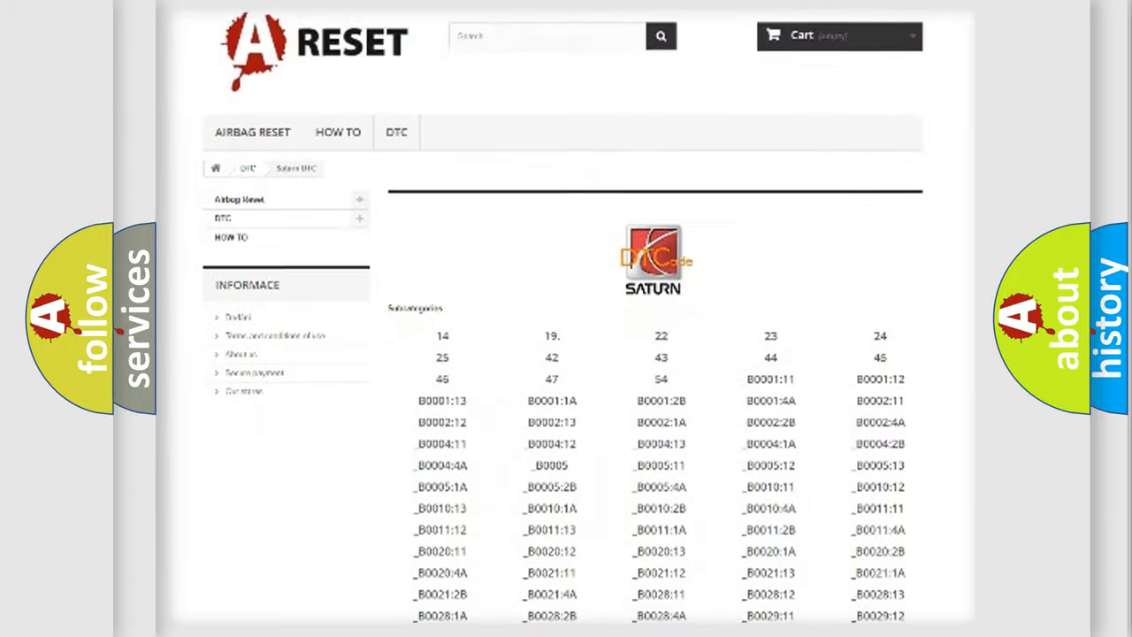
{"action": "scroll", "scroll_direction": "down", "scroll_amount": 3}
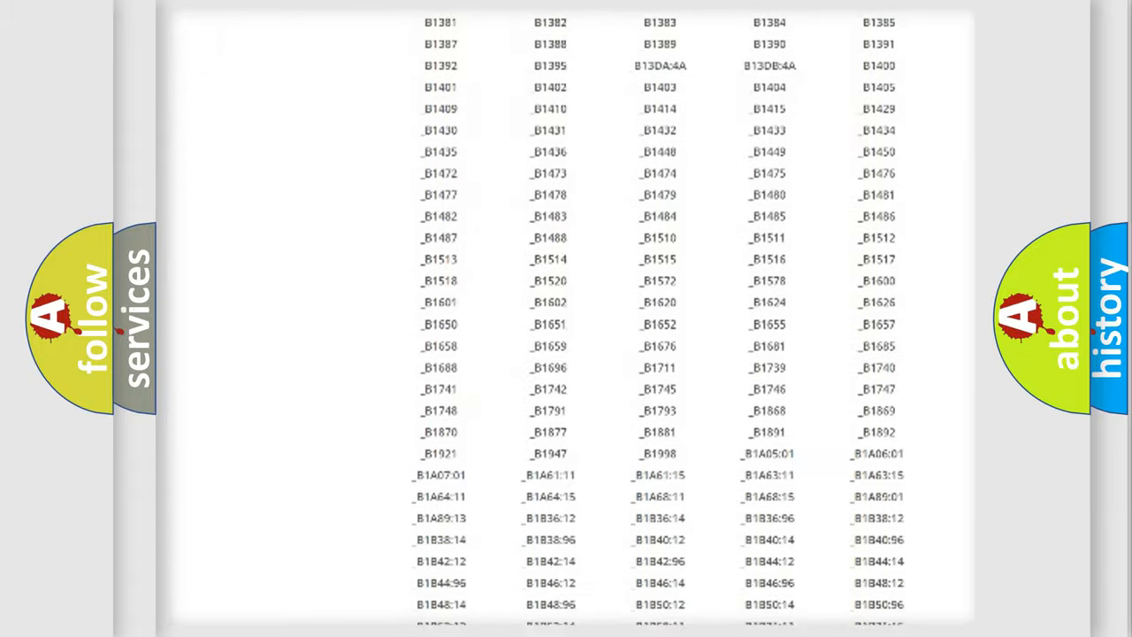